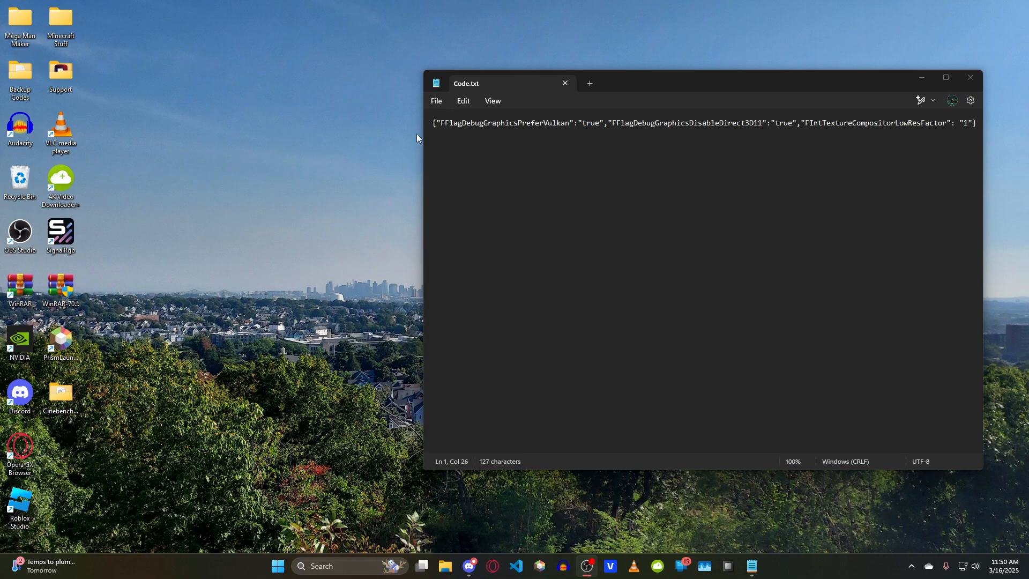
mouse_move(563, 178)
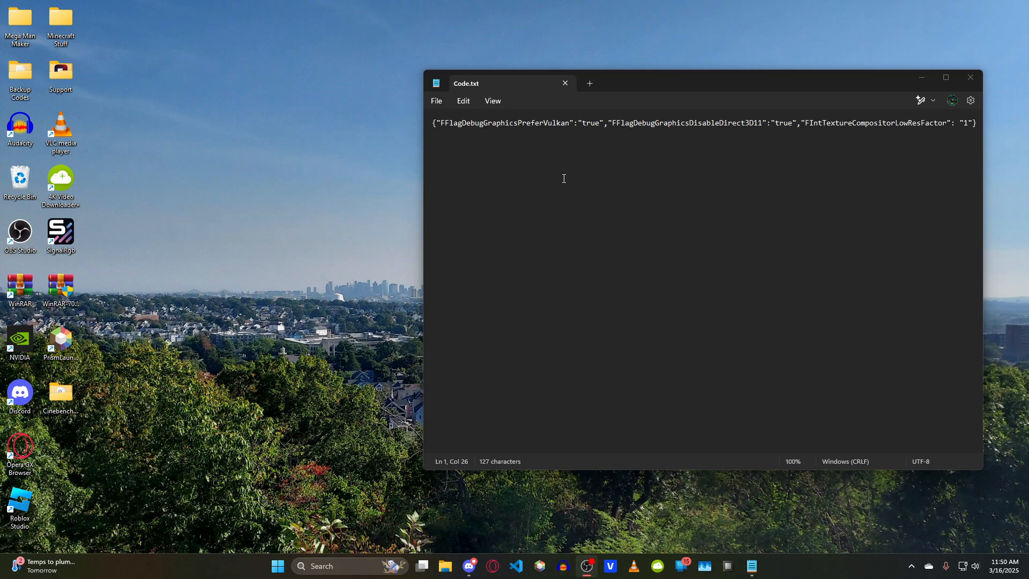
mouse_move(386, 420)
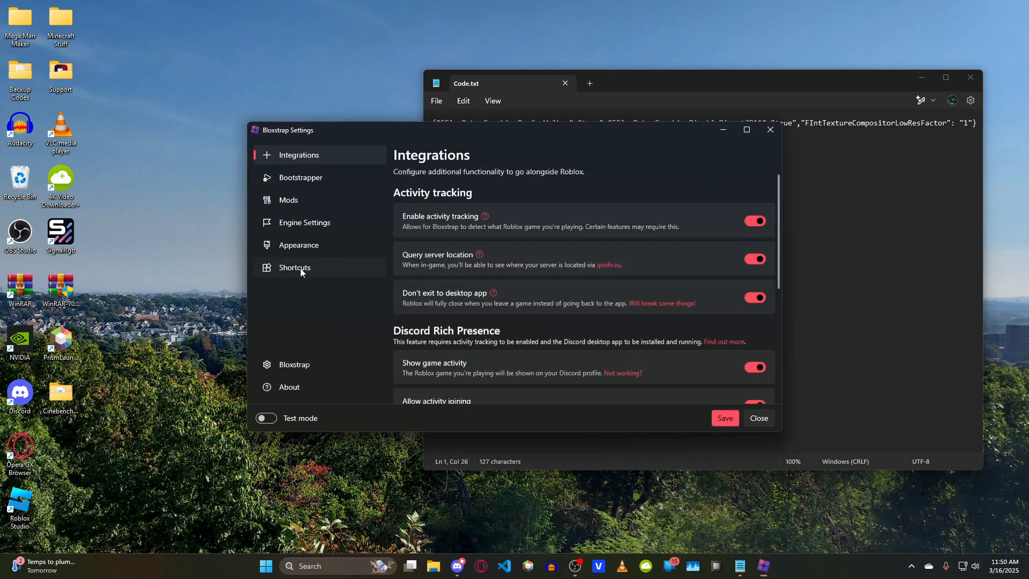
- Go to Engine Settings and scroll down to the Fast Flag Editor entry
left_click(303, 223)
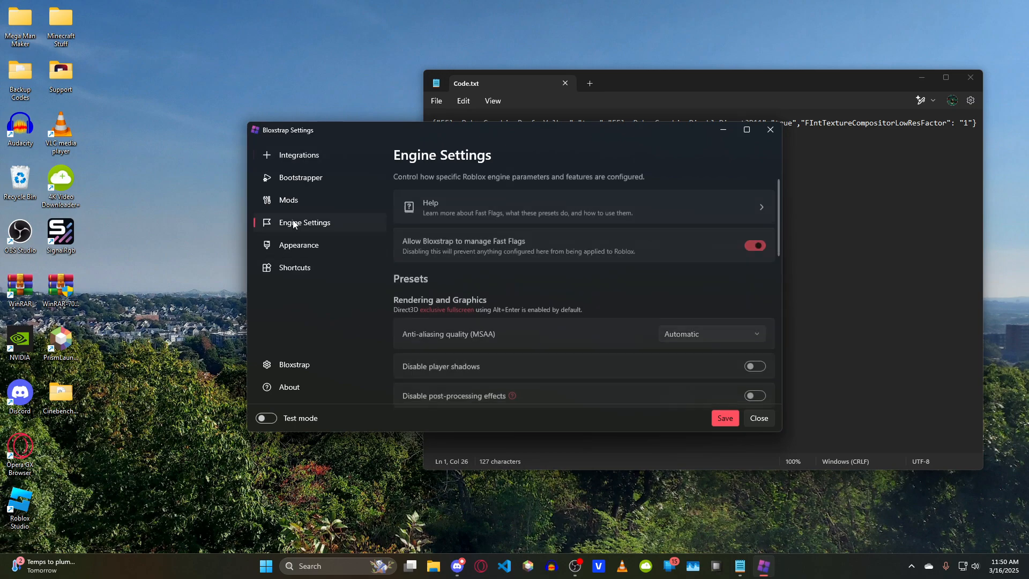
scroll("down", 3)
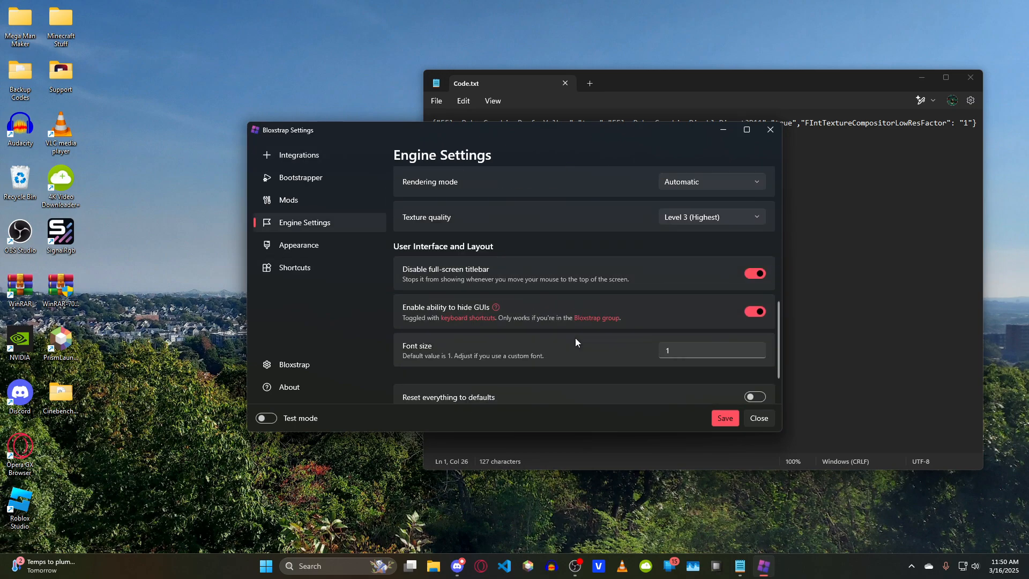
scroll("down", 3)
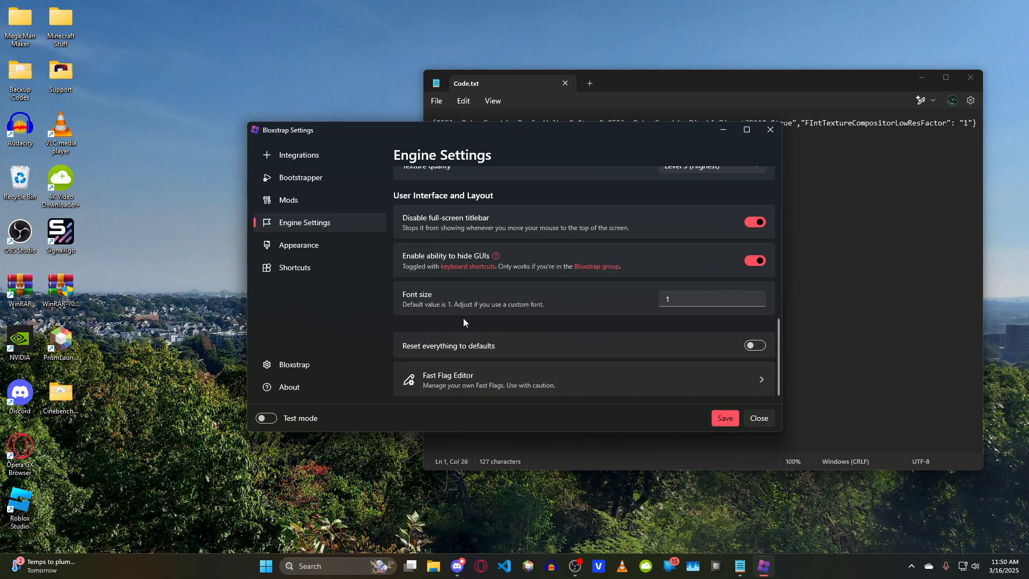
mouse_move(594, 391)
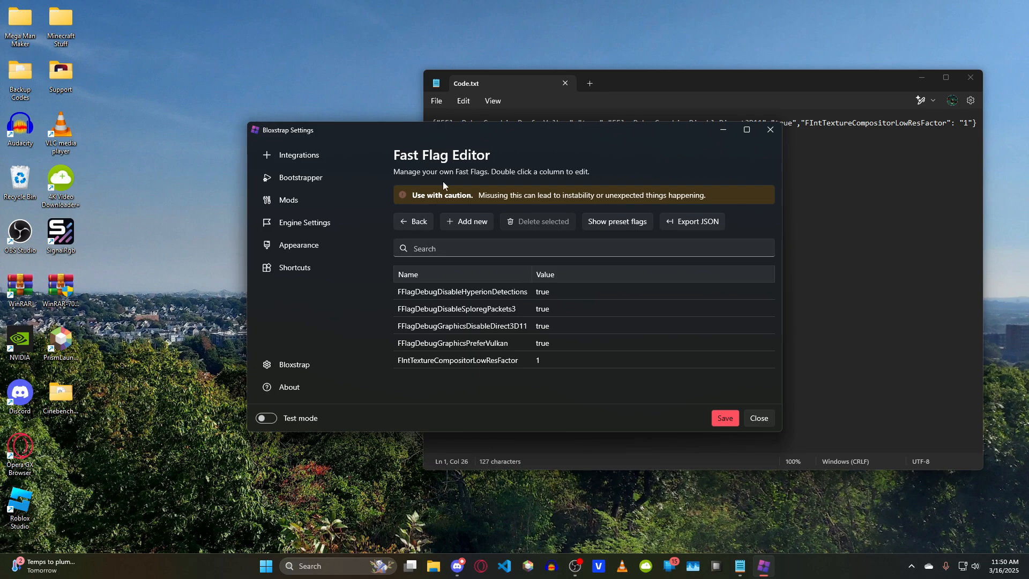
- Select the DisableDirect3D11, PreferVulkan and LowResFactor rows and delete them
left_click(452, 343)
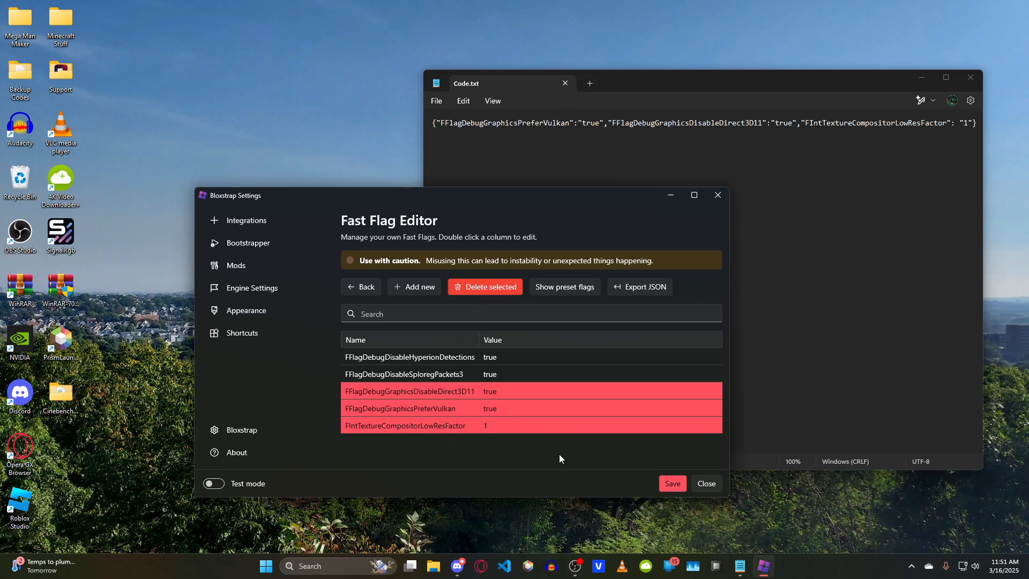
left_click(484, 287)
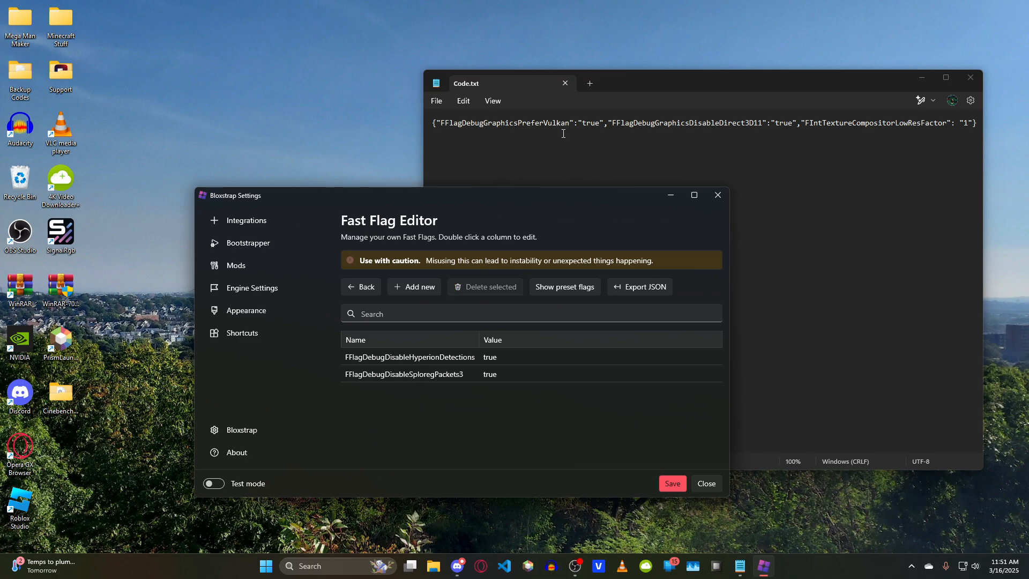
mouse_move(433, 283)
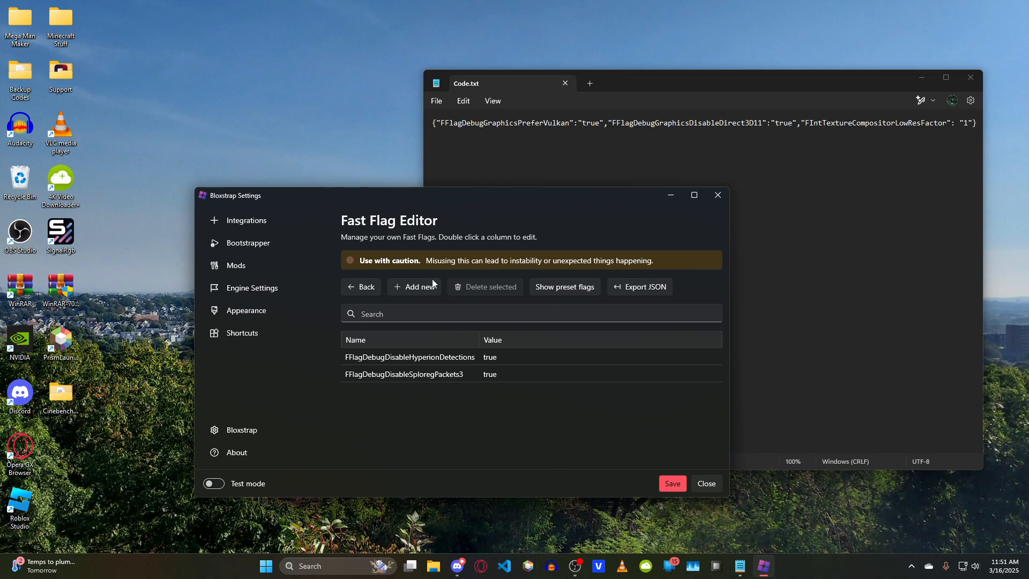
- Add a new flag named FFlagDebugGraphicsPreferVulkan with value true
left_click(414, 287)
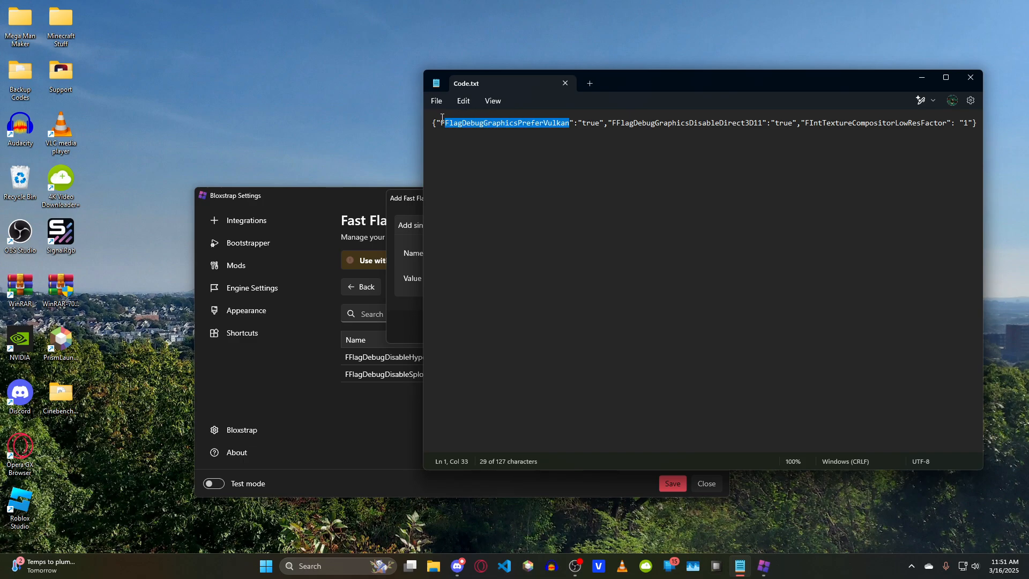
type("FFlagDebugGraphicsPreferVulkan")
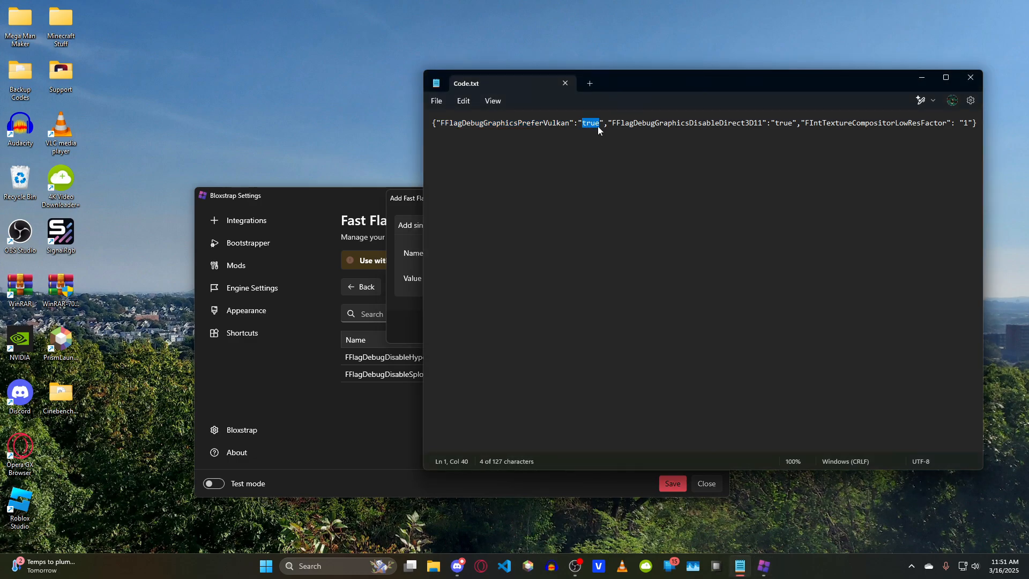
type("FFlagDebugGraphicsPreferVulkan")
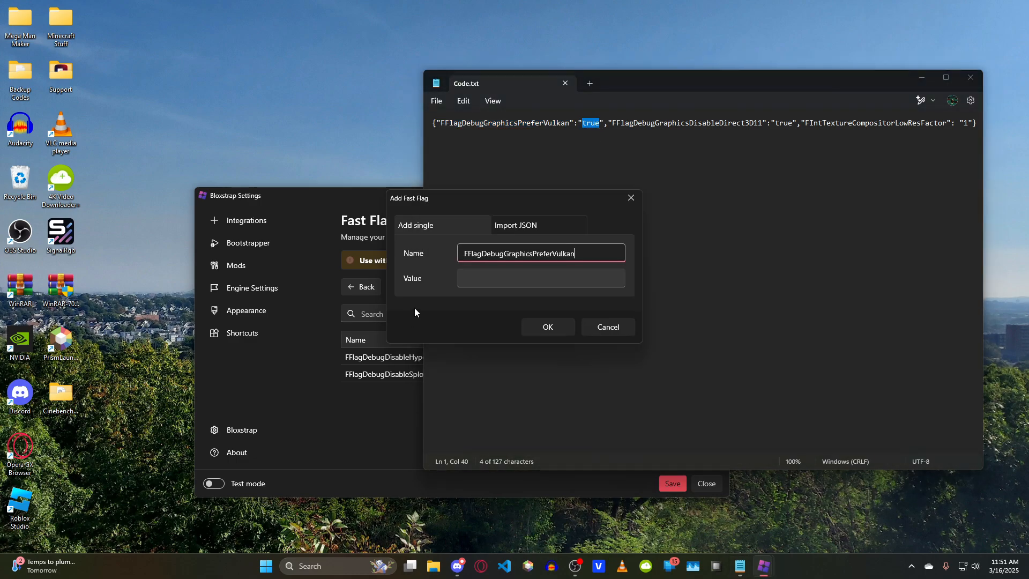
type("true")
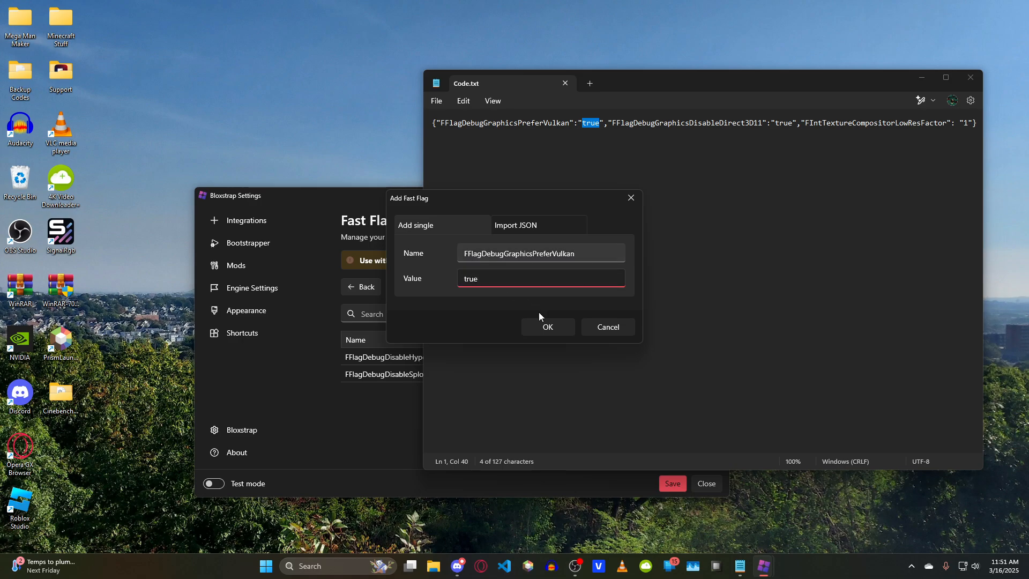
left_click(547, 327)
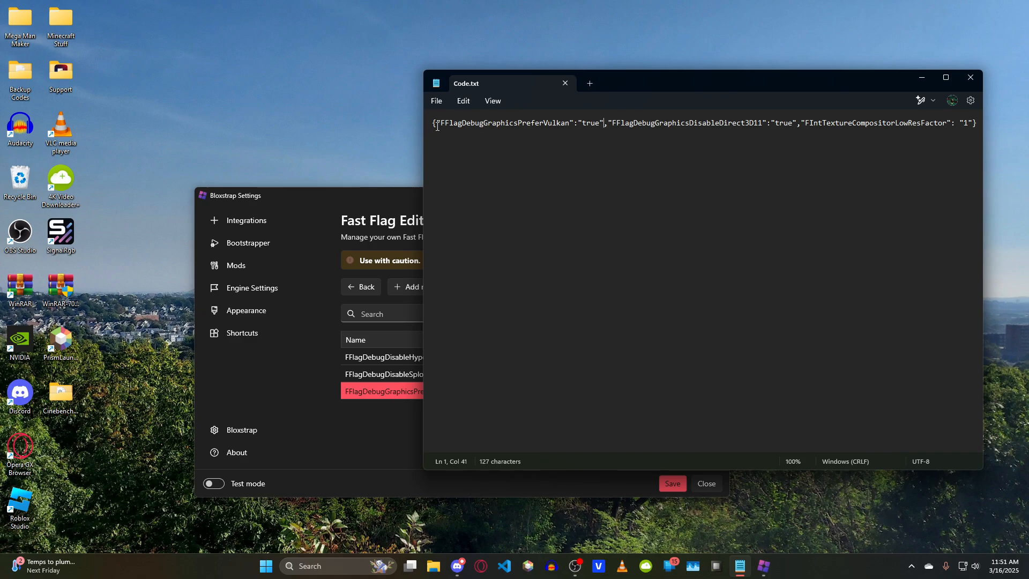
mouse_move(985, 130)
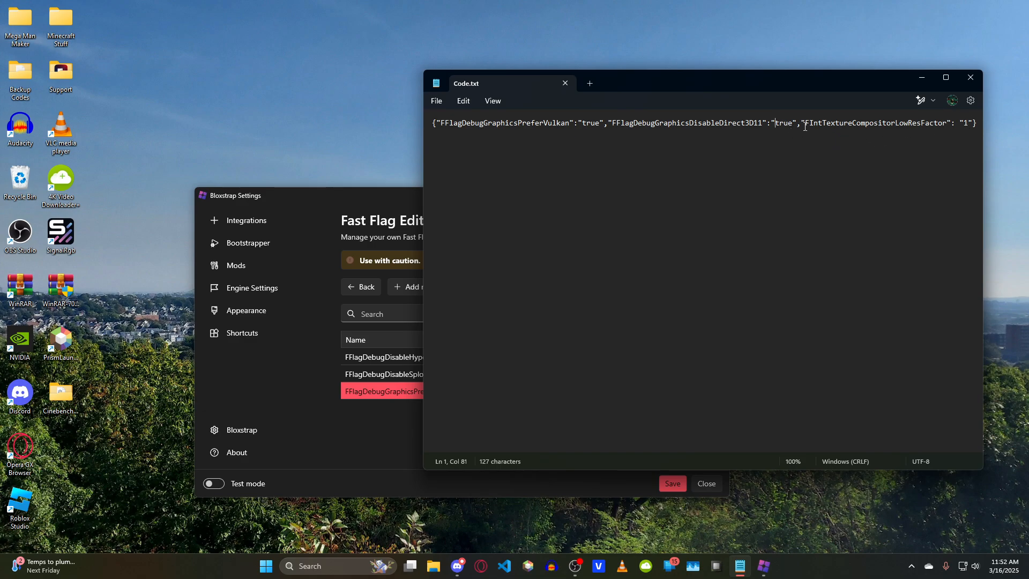
- Copy FIntTextureCompositorLowResFactor from Notepad and add it as a flag with value 1
double_click(872, 122)
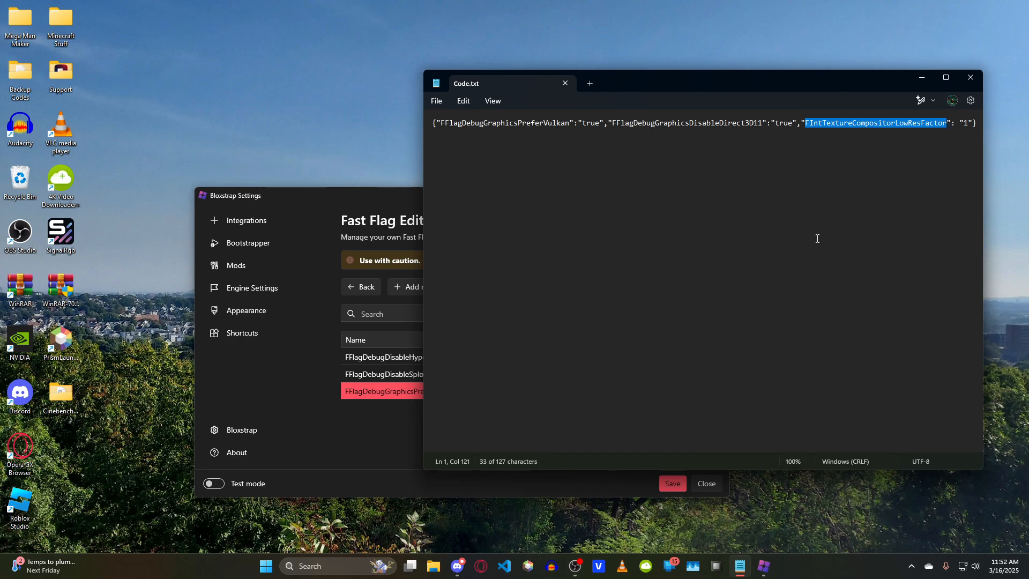
left_click(408, 288)
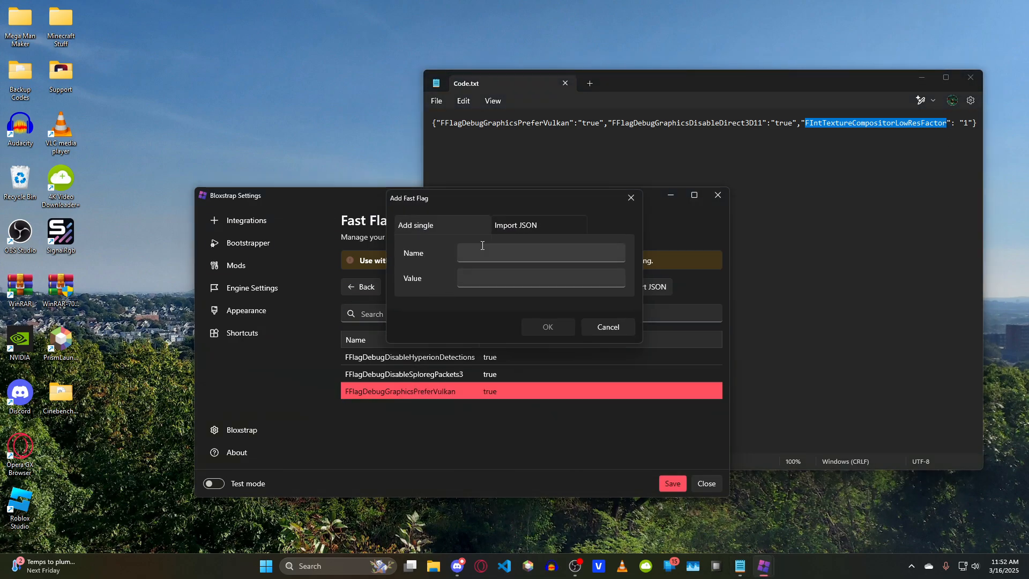
type("FIntTextureCompositorLowResFactor")
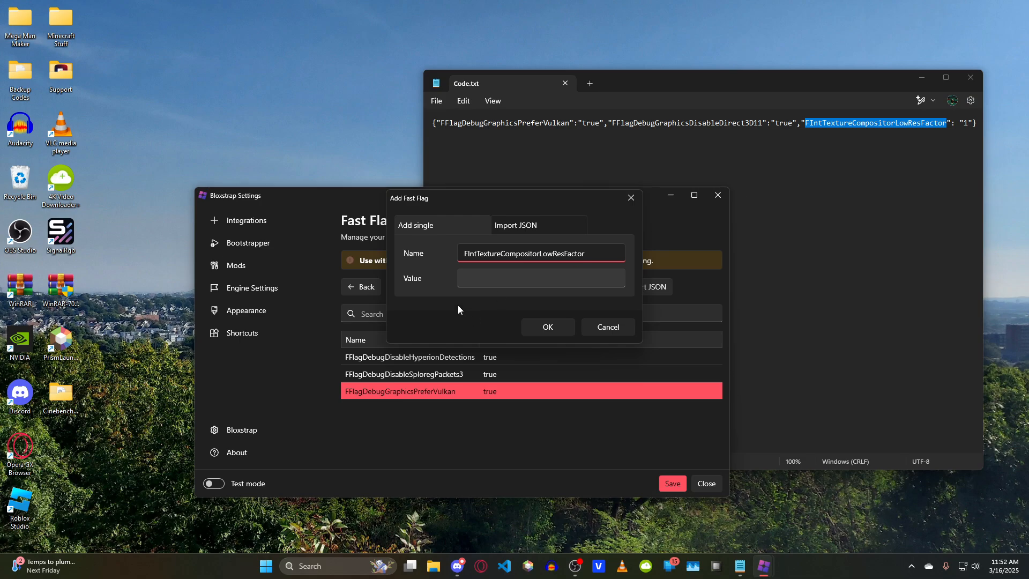
type("1")
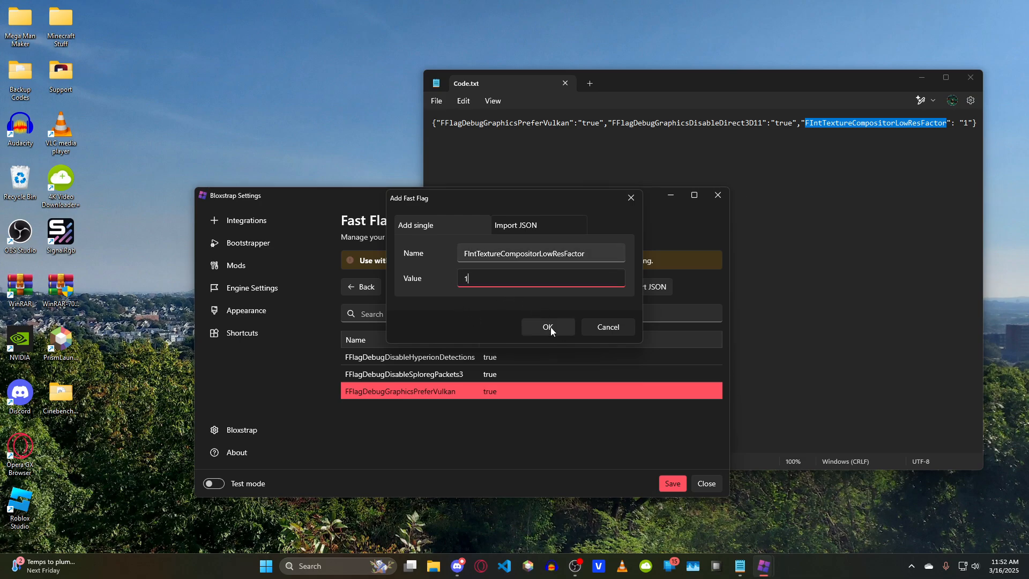
left_click(547, 327)
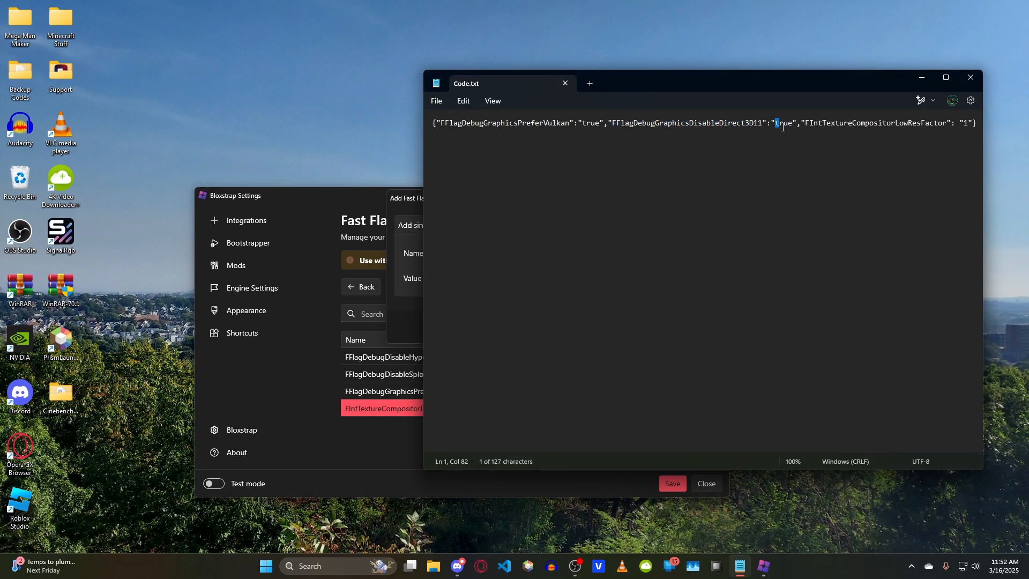
- Select the DisableDirect3D11 entry in Notepad for copying into the Add Fast Flag dialog
double_click(783, 122)
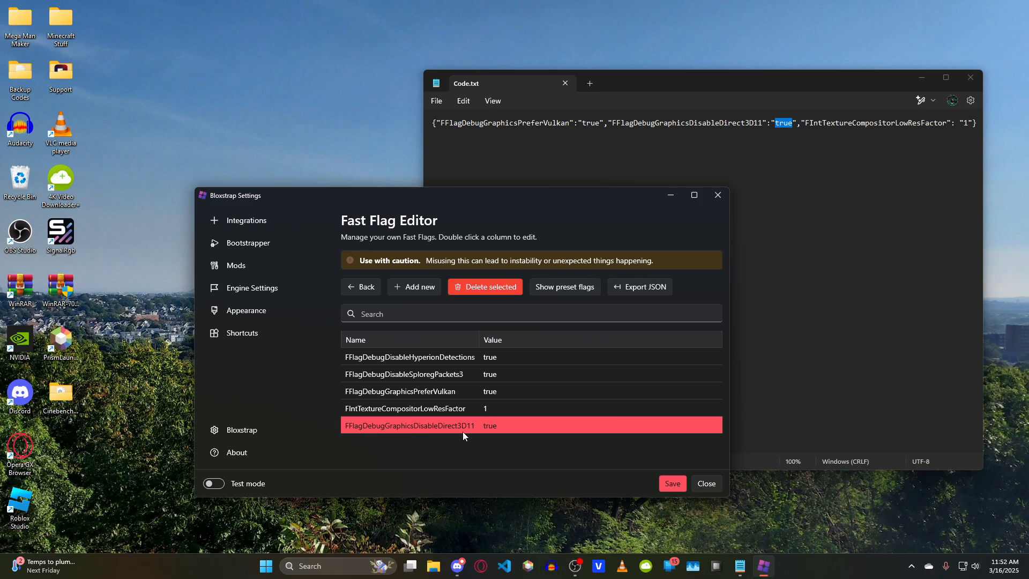
mouse_move(443, 392)
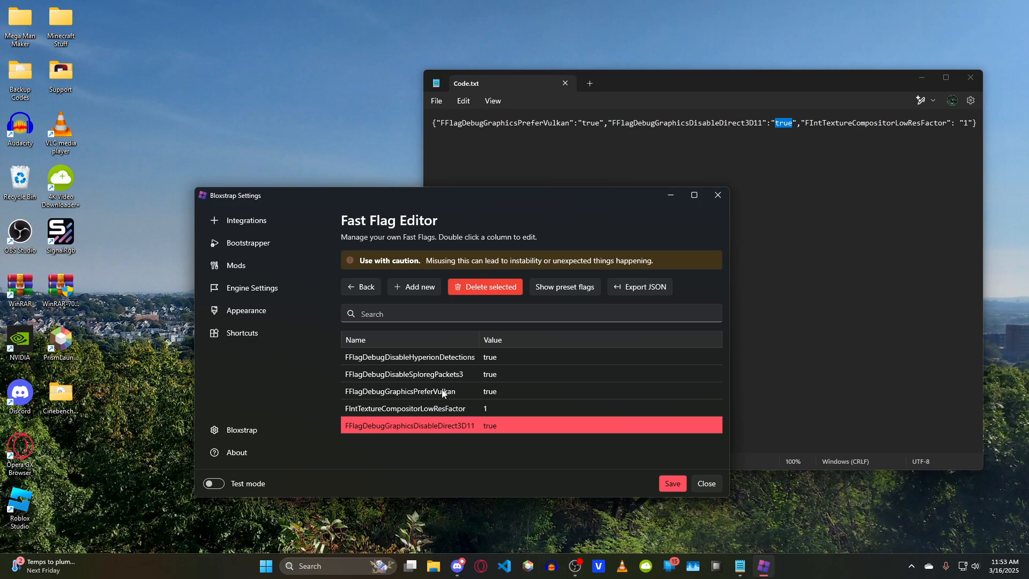
mouse_move(442, 437)
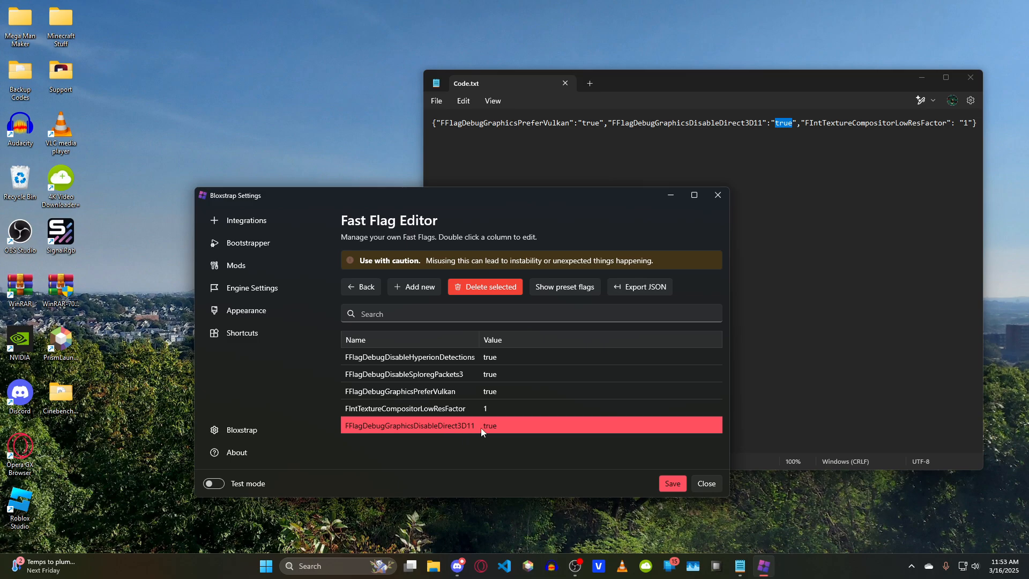
mouse_move(432, 392)
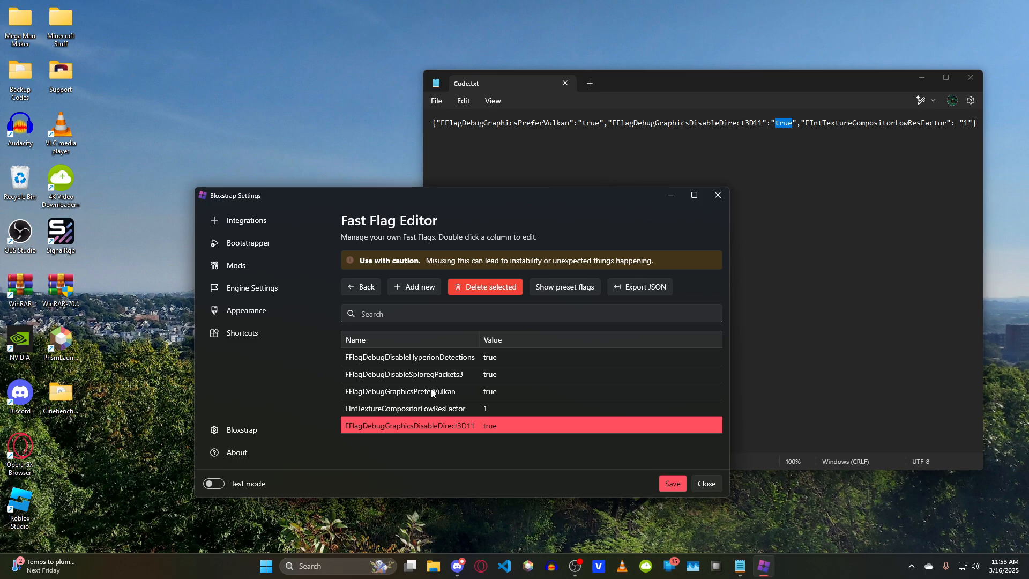
mouse_move(485, 392)
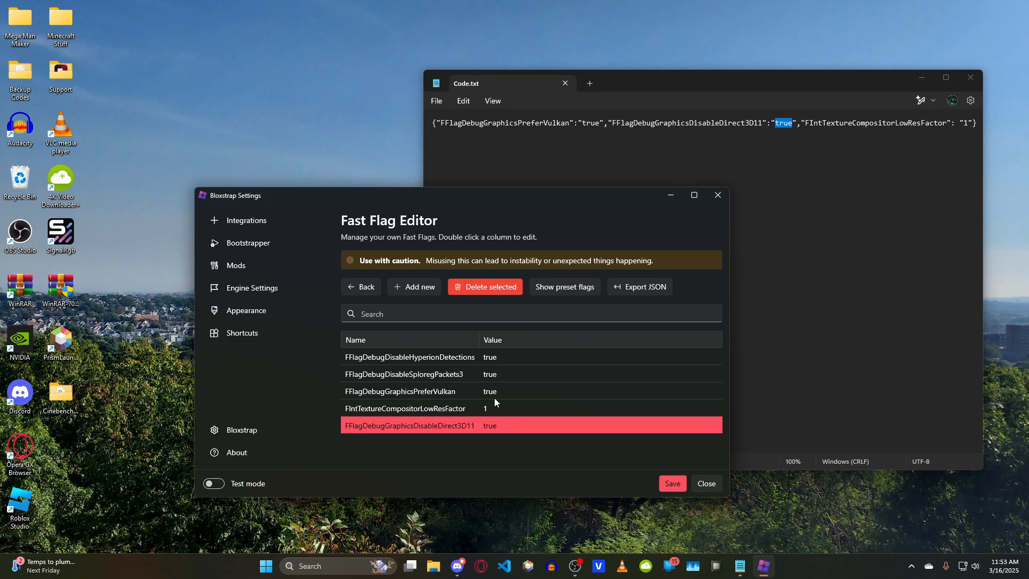
left_click(671, 484)
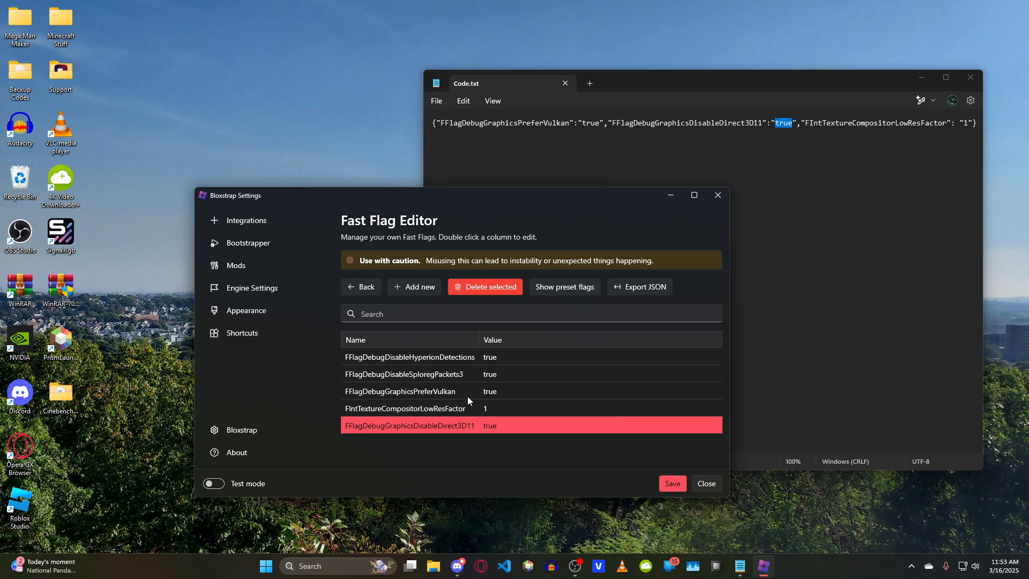
mouse_move(528, 341)
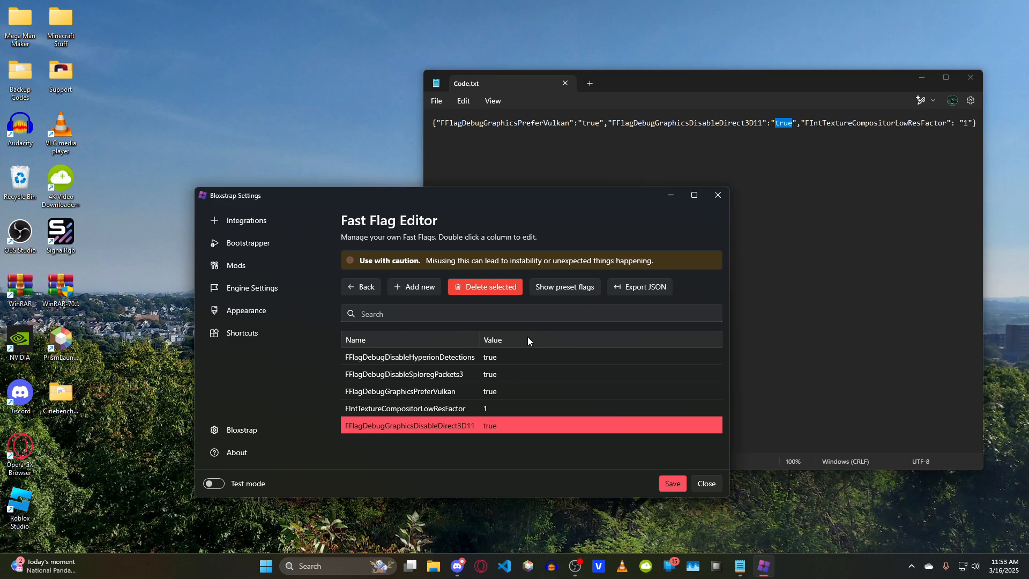
mouse_move(437, 440)
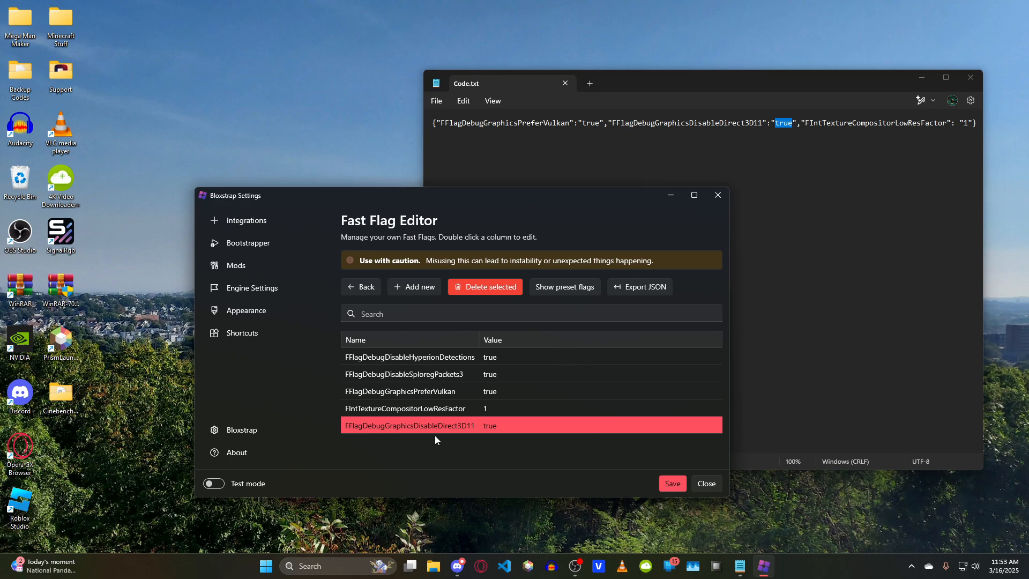
mouse_move(482, 403)
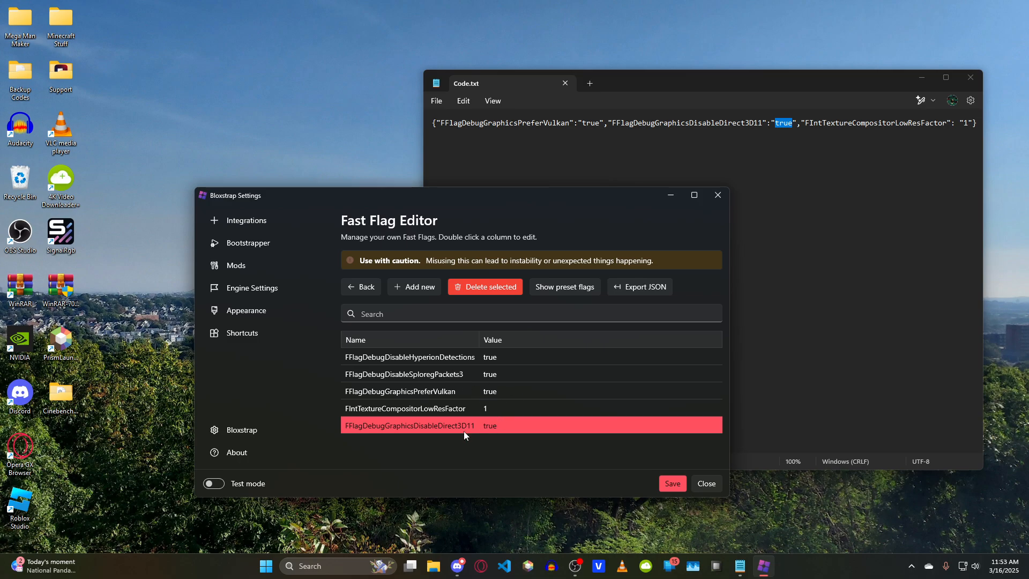
mouse_move(459, 441)
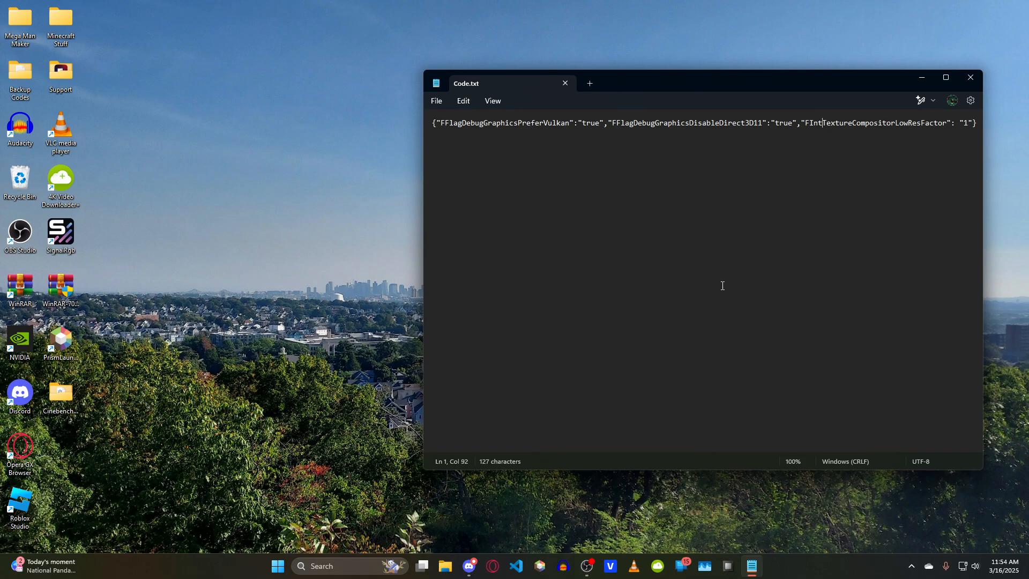
mouse_move(708, 153)
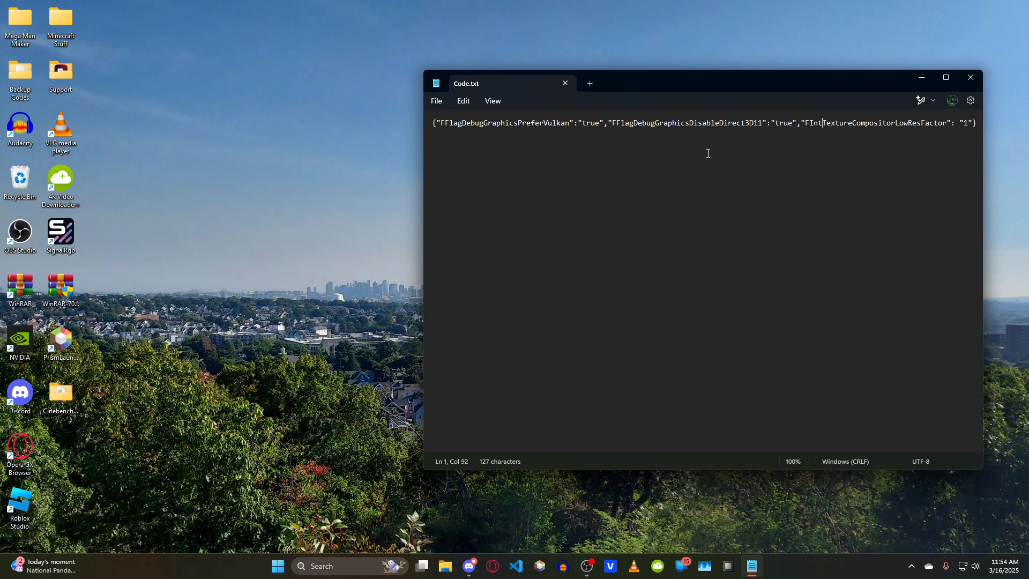